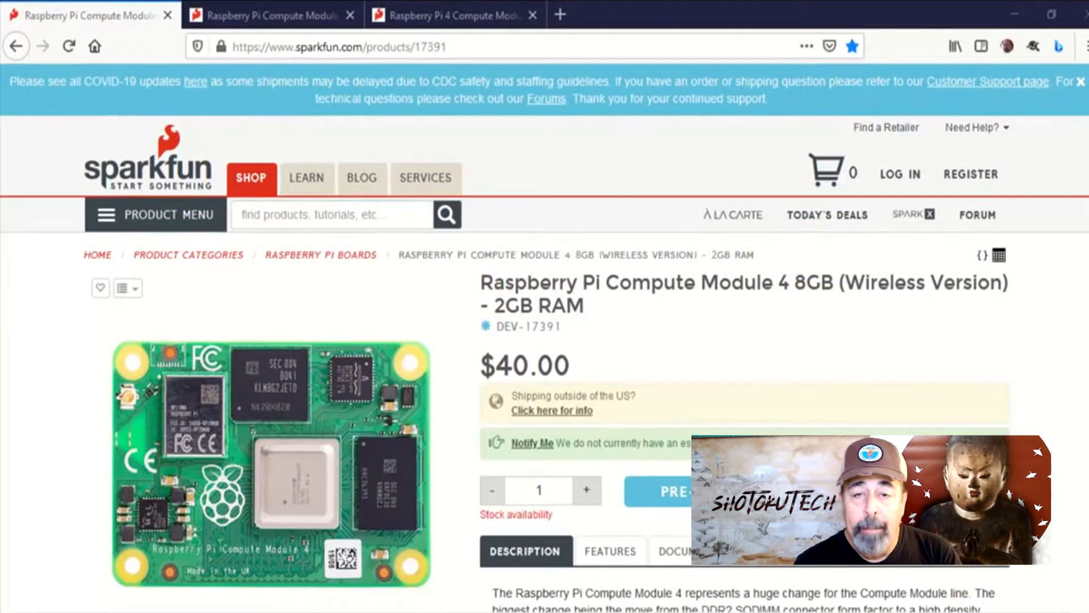
{"action": "mouse_move", "coordinate": [464, 405]}
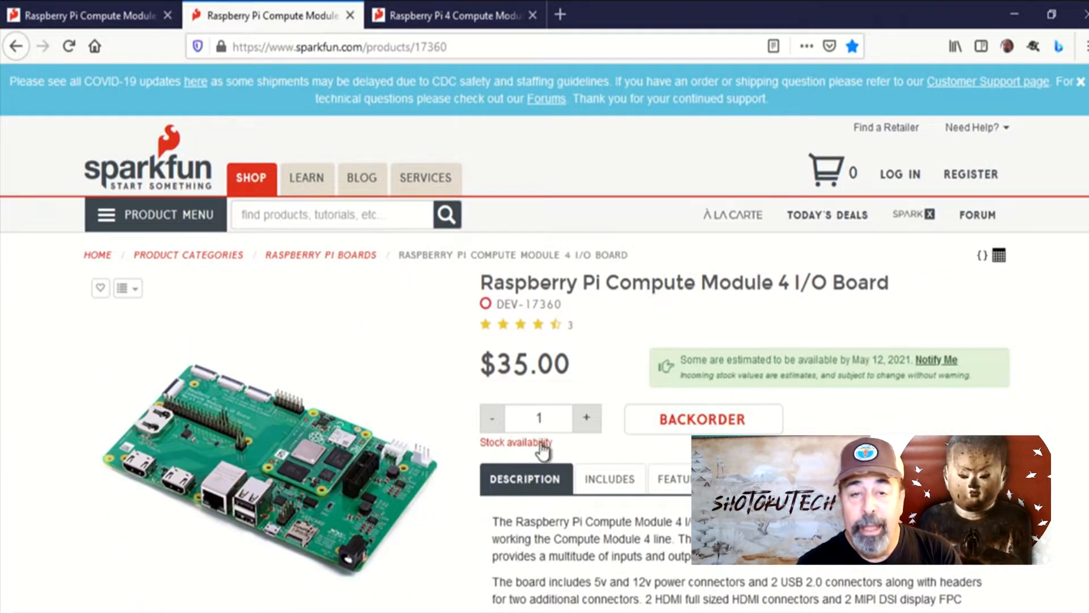
Step: Reveal the I/O Board's stock status, then return to the 8GB wireless CM4 page
{"action": "left_click", "coordinate": [515, 441]}
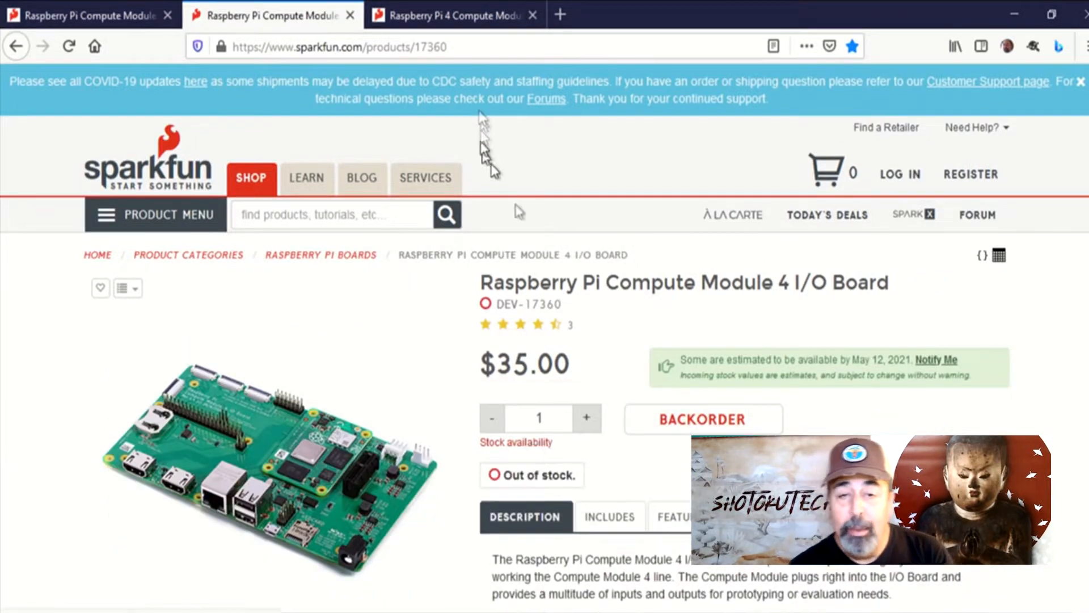
{"action": "left_click", "coordinate": [452, 15]}
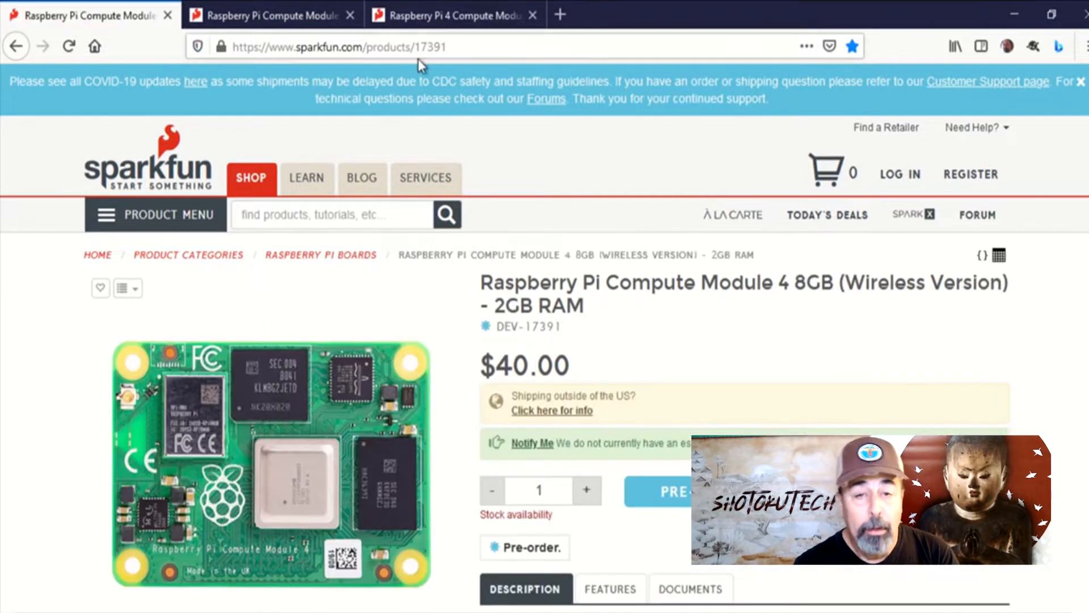
{"action": "mouse_move", "coordinate": [973, 104]}
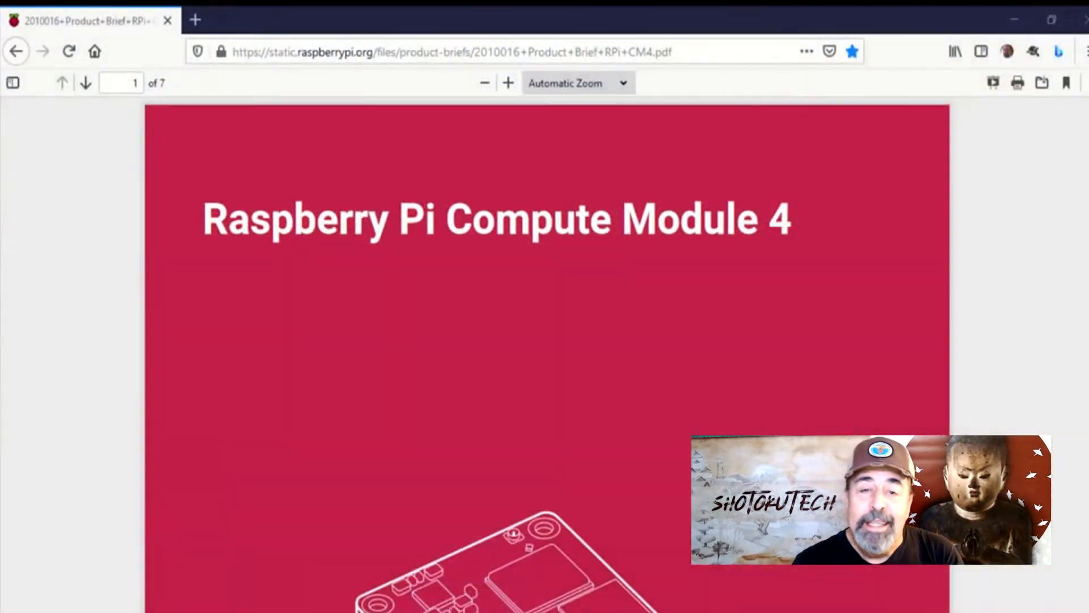
Step: Scroll the CM4 product brief to its overview and wireless LAN paragraphs on page 2
{"action": "scroll", "scroll_direction": "down", "scroll_amount": 3}
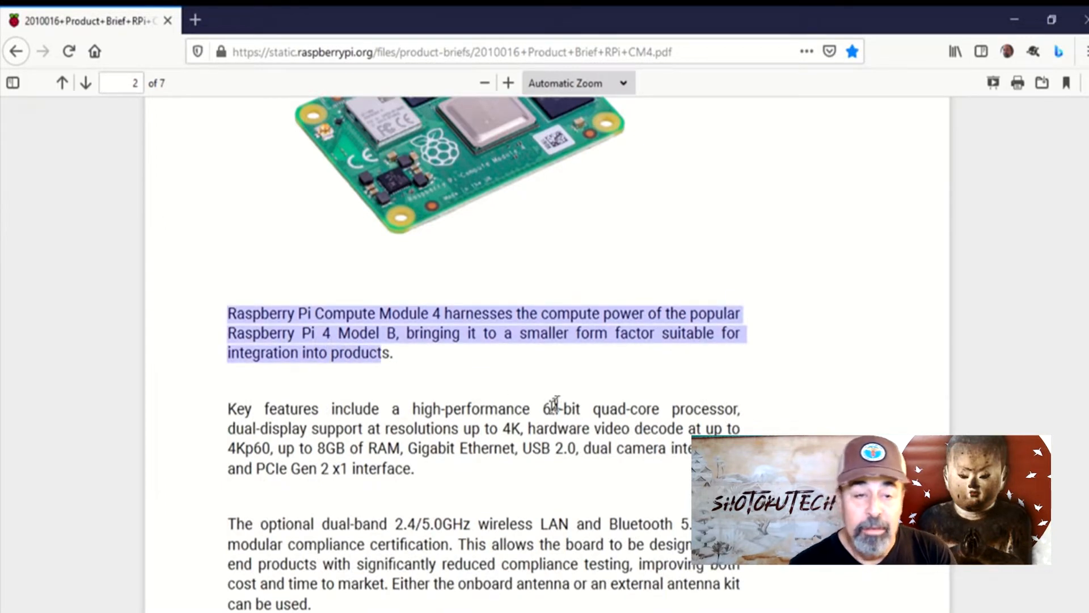
{"action": "left_click", "coordinate": [340, 531]}
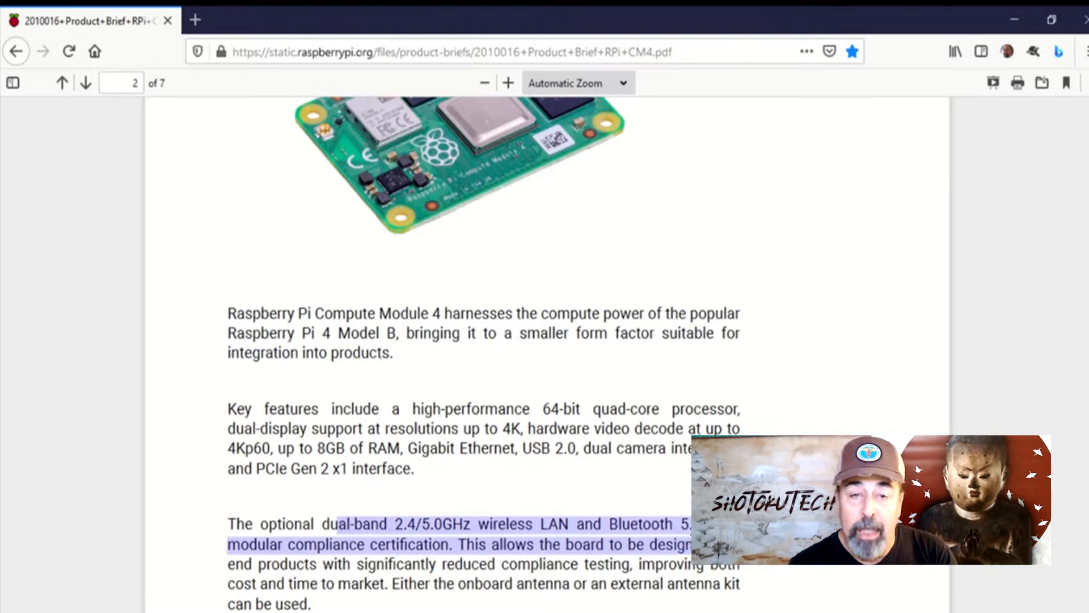
{"action": "scroll", "scroll_direction": "down", "scroll_amount": 3}
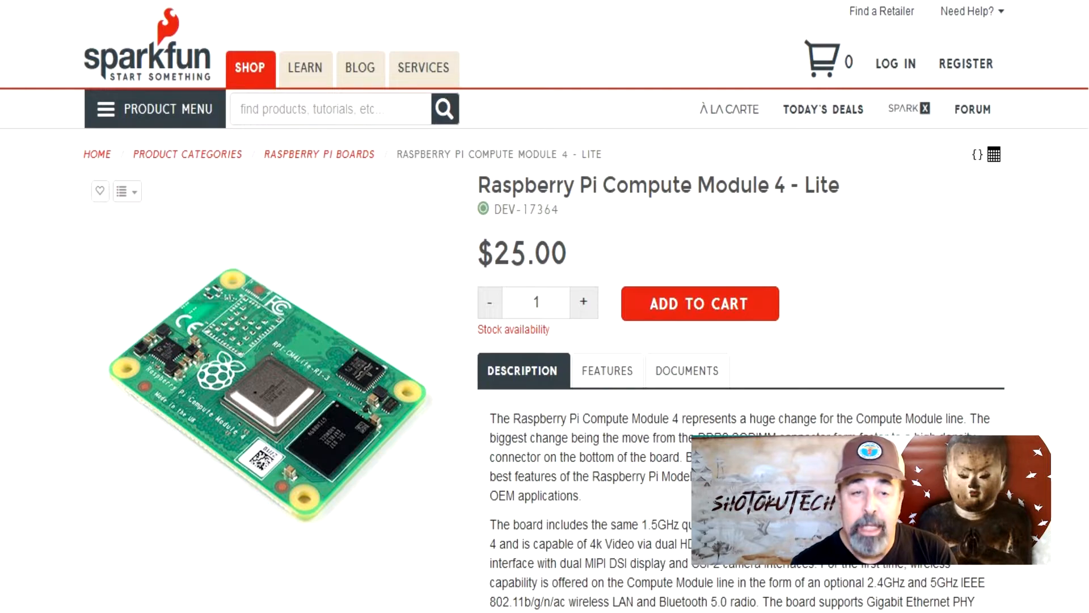
Step: Switch to the raspberrypi.org eMMC flashing guide at the 'For Windows users' section
{"action": "left_click", "coordinate": [423, 12]}
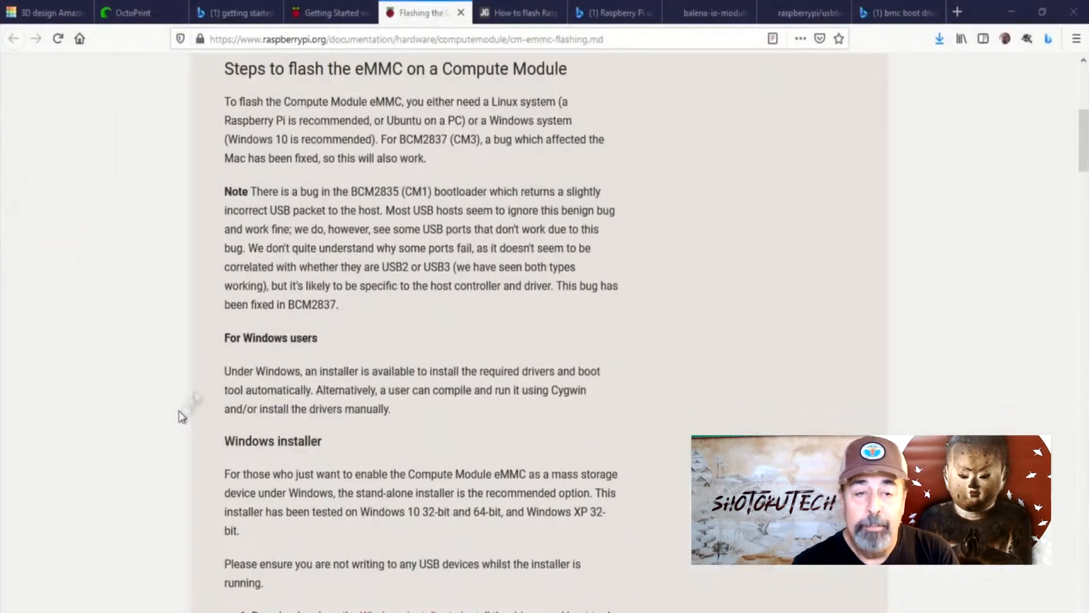
Step: Run rpiboot_setup from Downloads, accept the license and install to the default folder
{"action": "scroll", "scroll_direction": "down", "scroll_amount": 3}
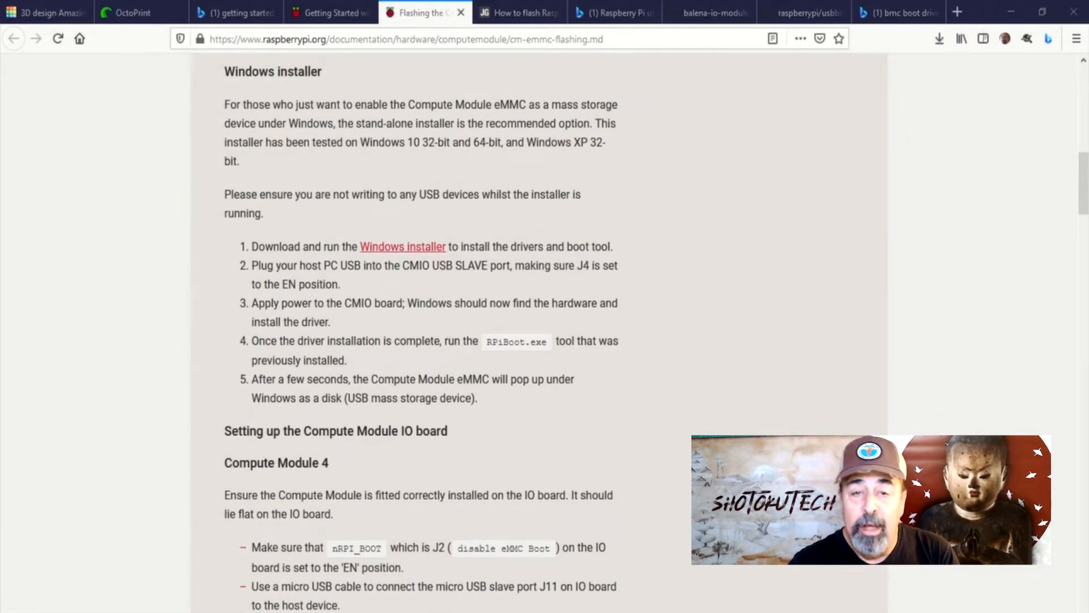
{"action": "right_click", "coordinate": [350, 320]}
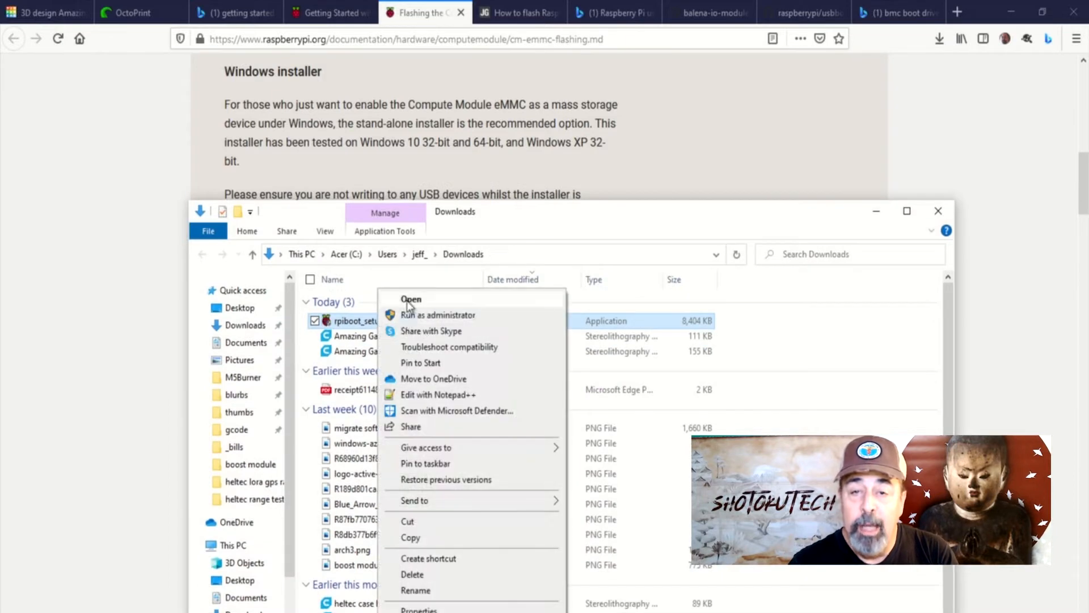
{"action": "left_click", "coordinate": [411, 298]}
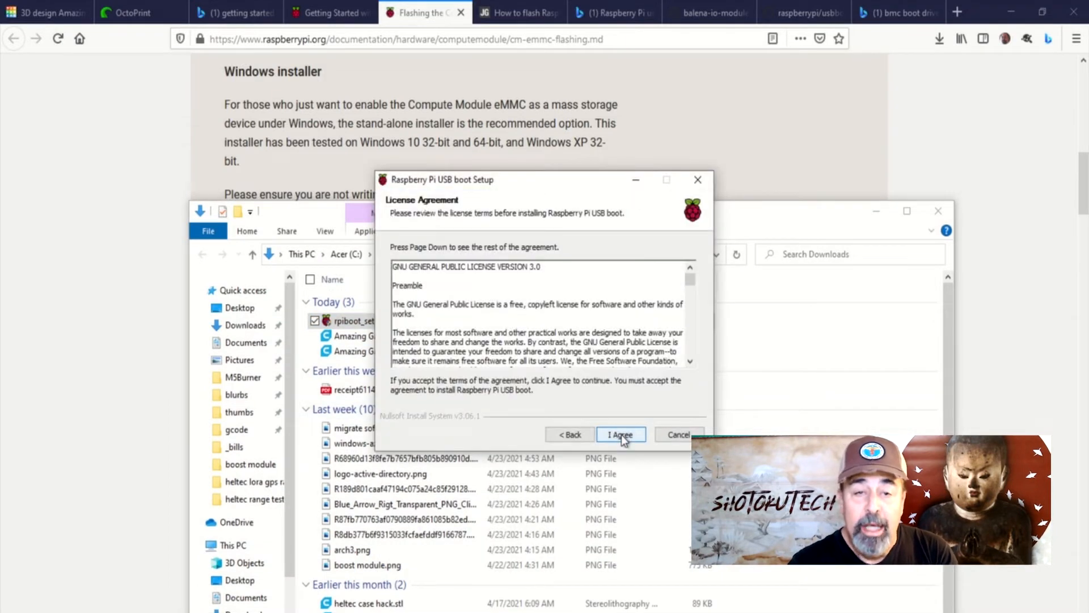
{"action": "left_click", "coordinate": [619, 435]}
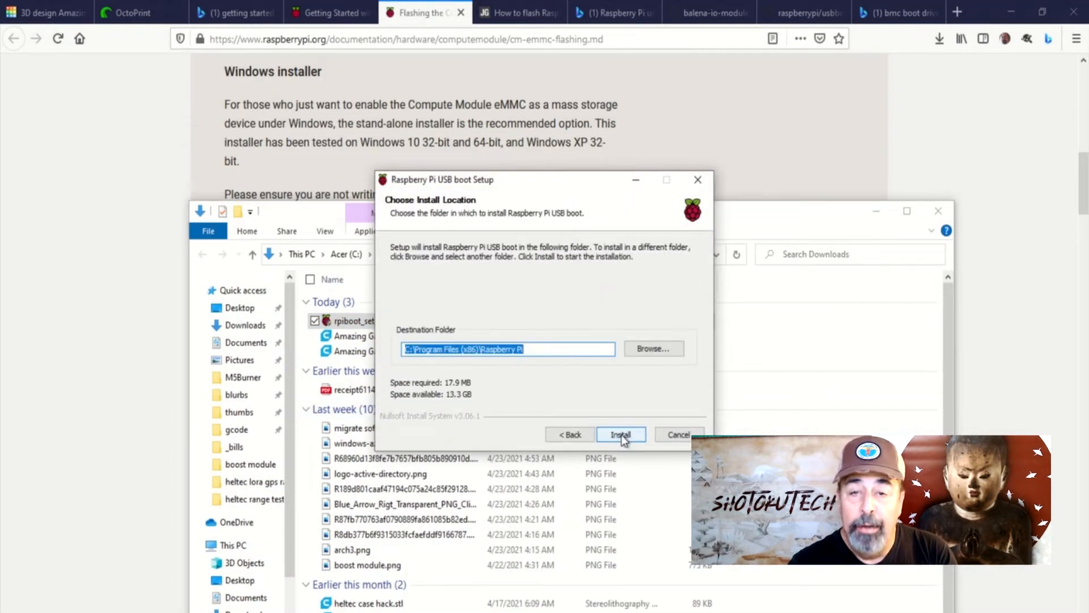
{"action": "left_click", "coordinate": [620, 434]}
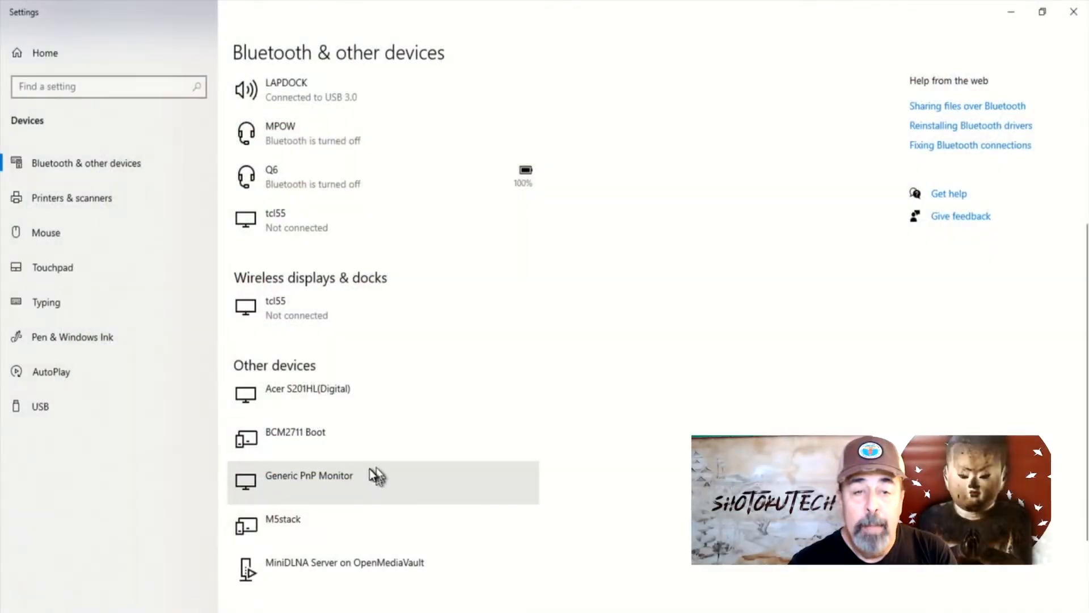
Step: Launch rpiboot from the Start menu and cancel the prompt to format drive D:
{"action": "scroll", "scroll_direction": "down", "scroll_amount": 3}
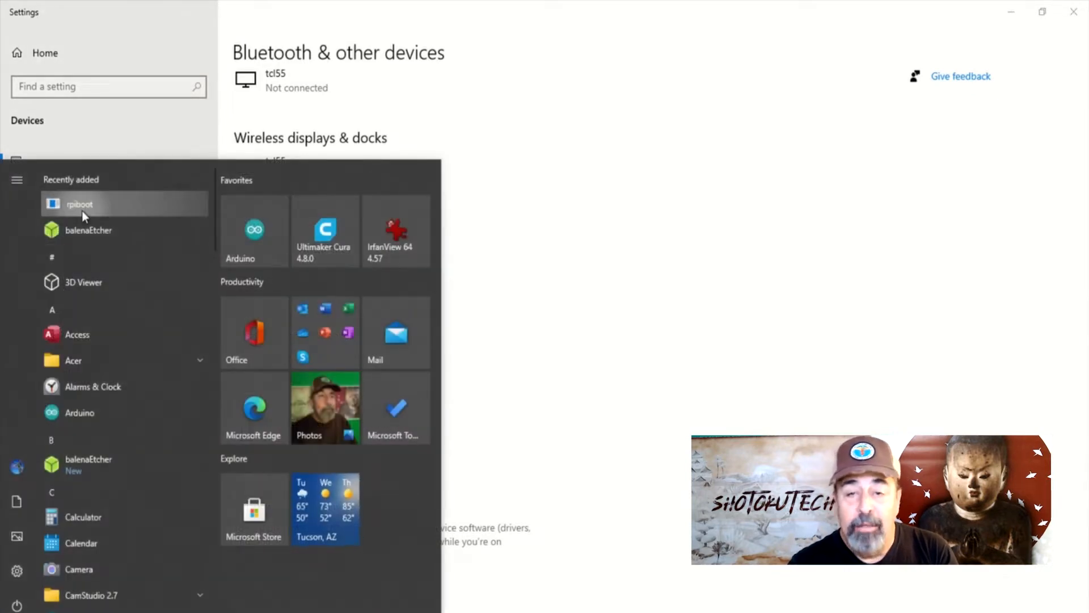
{"action": "left_click", "coordinate": [78, 203]}
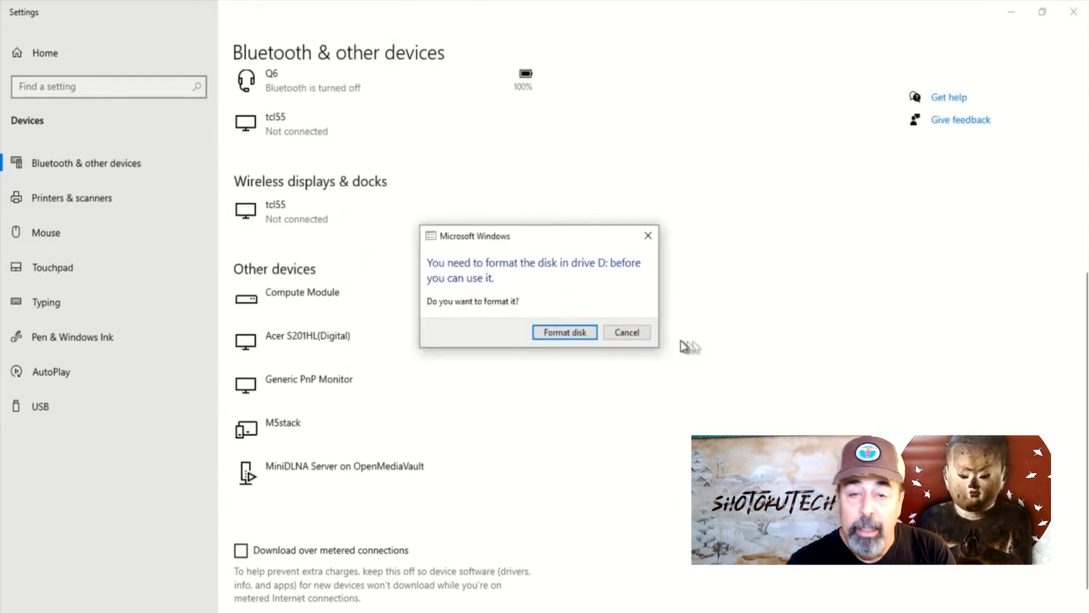
{"action": "left_click", "coordinate": [626, 333]}
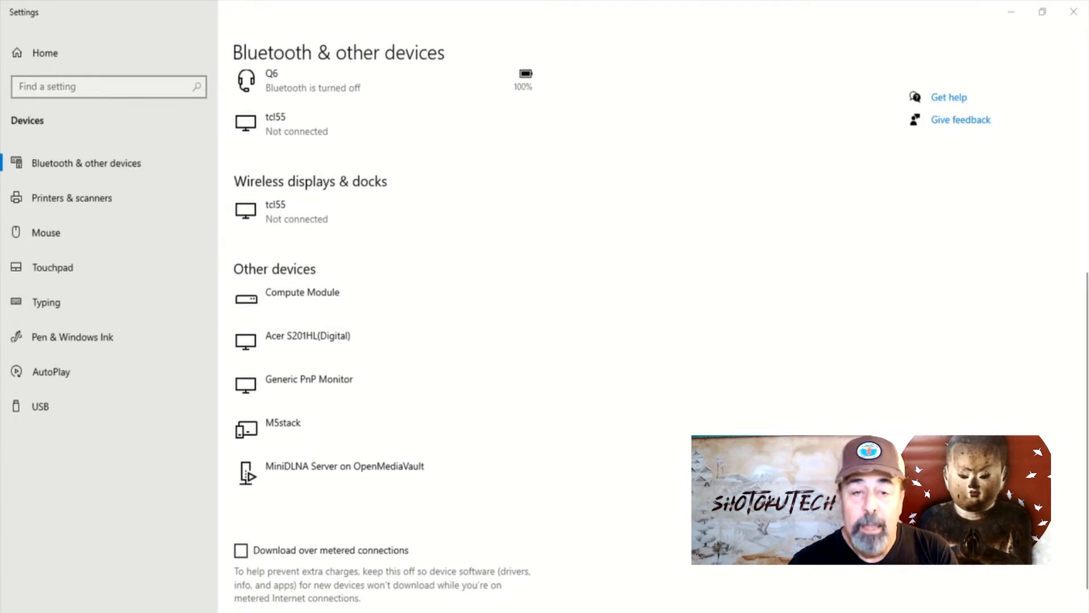
Step: In balenaEtcher choose the full raspios buster armhf zip as the image and list target drives
{"action": "right_click", "coordinate": [517, 338]}
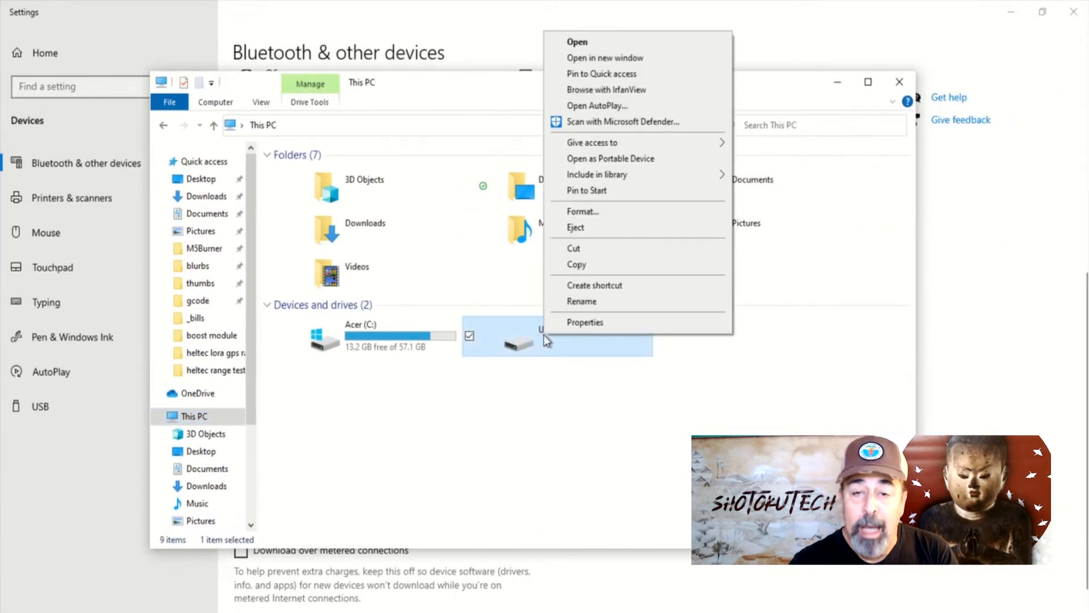
{"action": "left_click", "coordinate": [586, 321]}
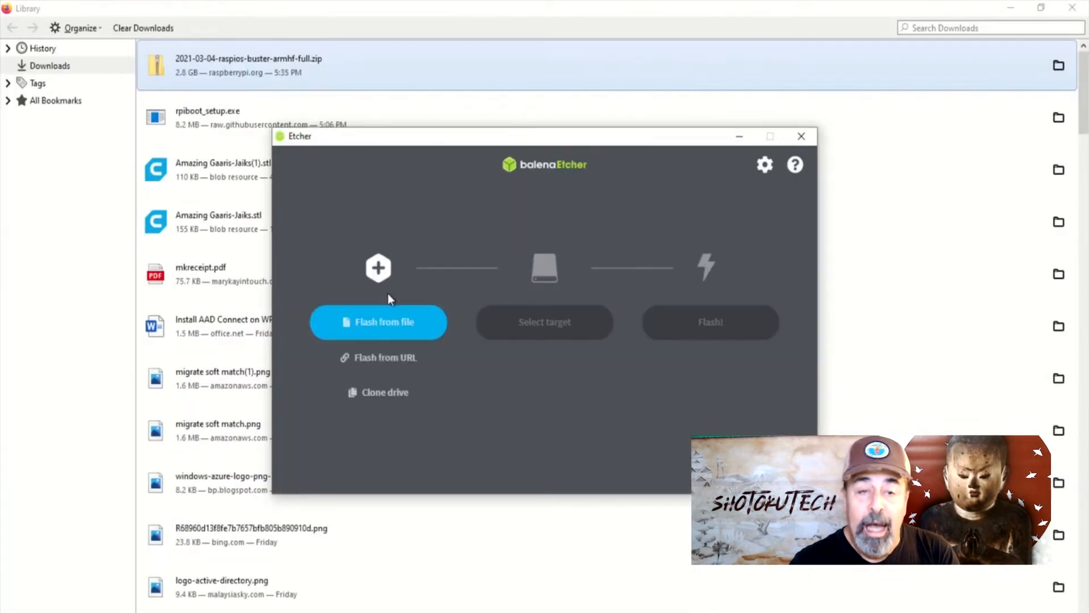
{"action": "left_click", "coordinate": [378, 321]}
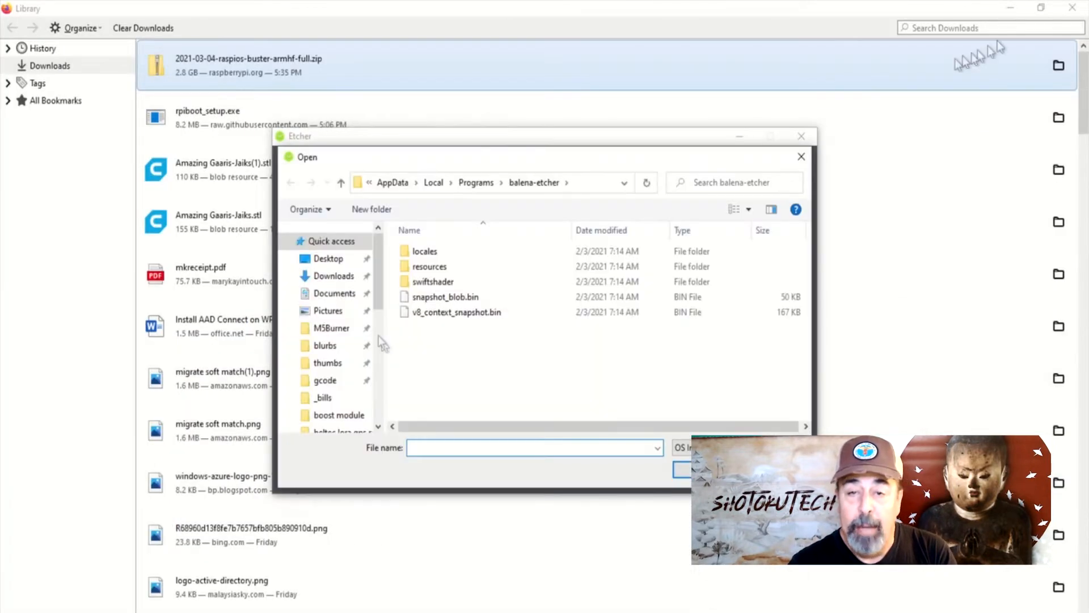
{"action": "left_click", "coordinate": [333, 276]}
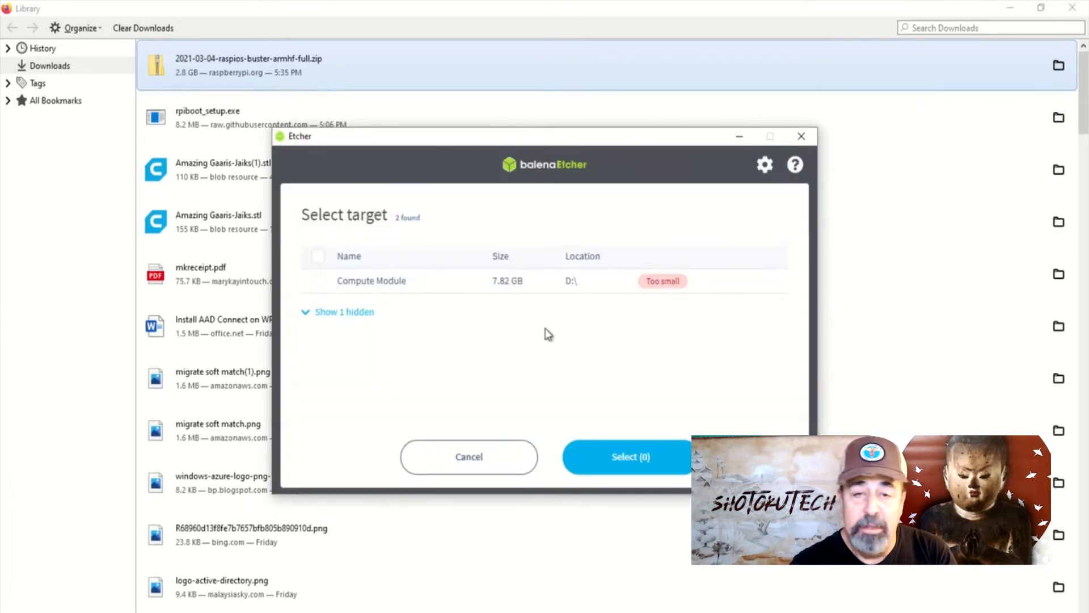
{"action": "mouse_move", "coordinate": [661, 281]}
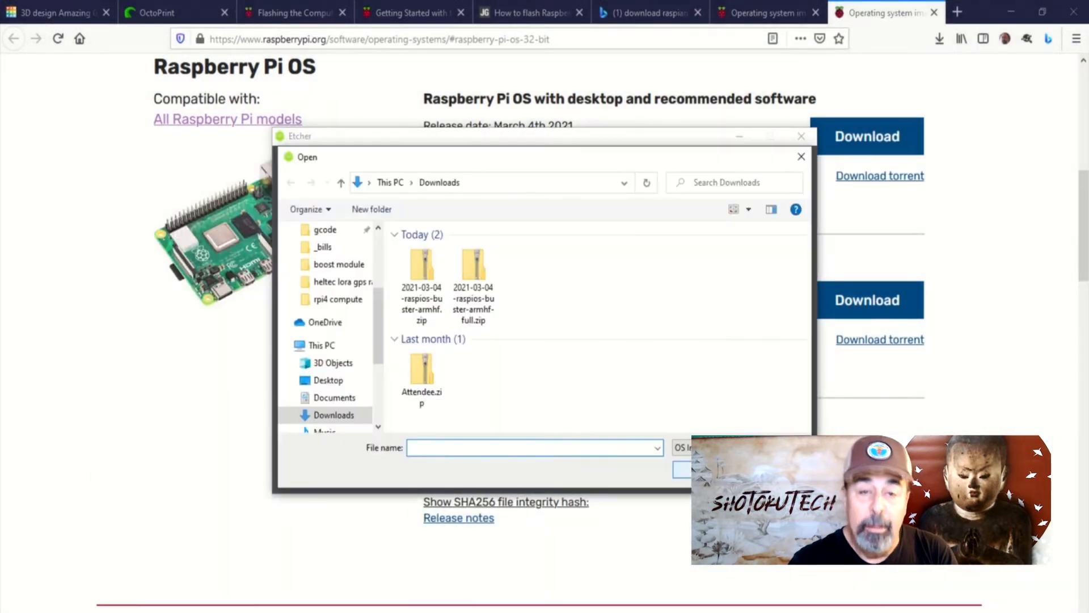
{"action": "left_click", "coordinate": [800, 157]}
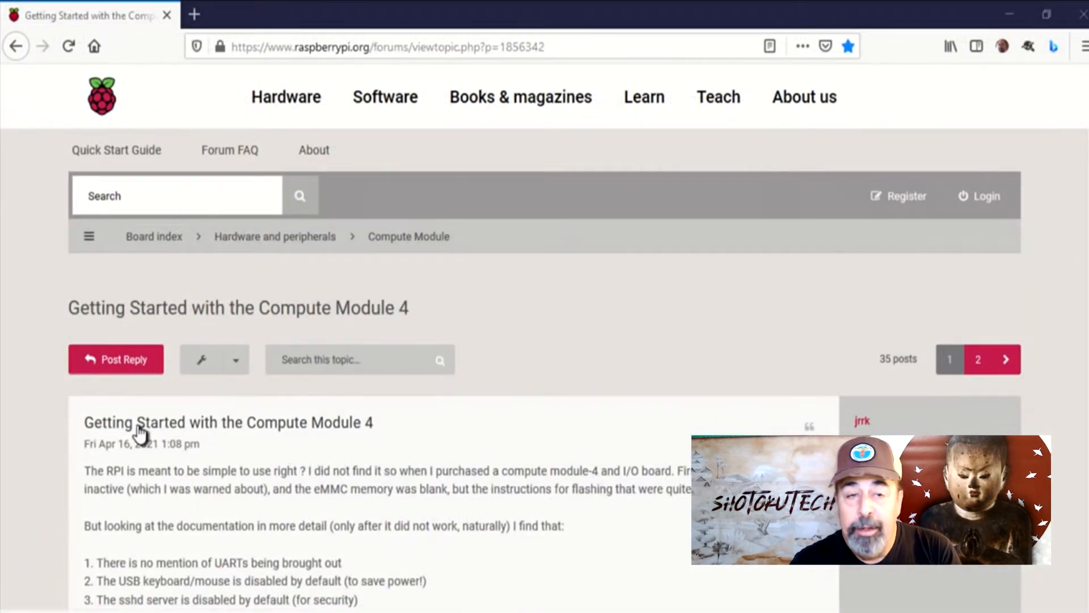
Step: Read through the CM4 forum thread, highlighting the line about USB being disabled by default
{"action": "scroll", "scroll_direction": "down", "scroll_amount": 3}
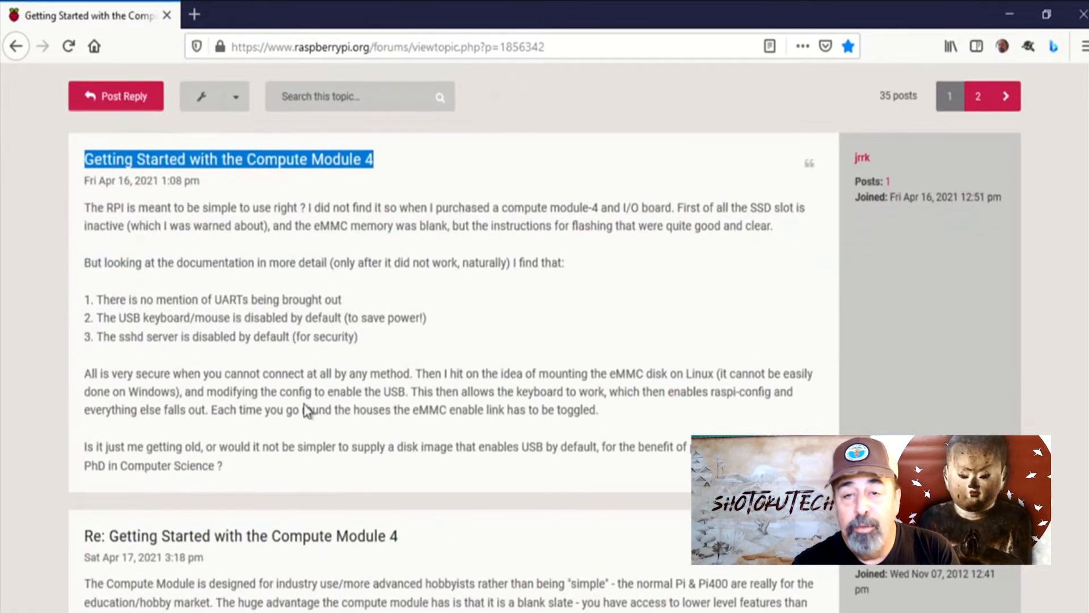
{"action": "double_click", "coordinate": [256, 318]}
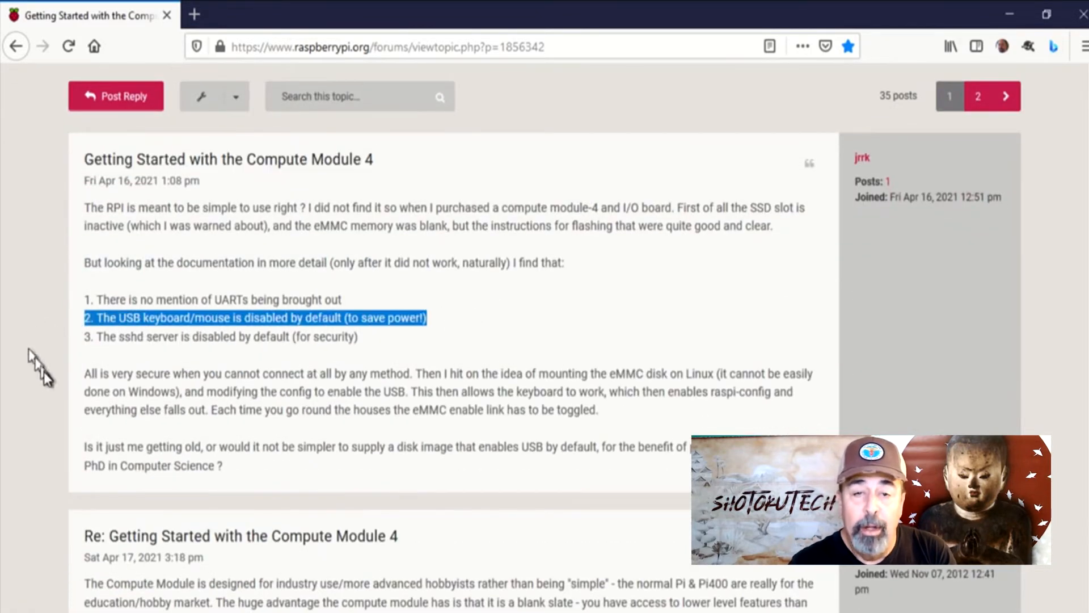
{"action": "scroll", "scroll_direction": "down", "scroll_amount": 3}
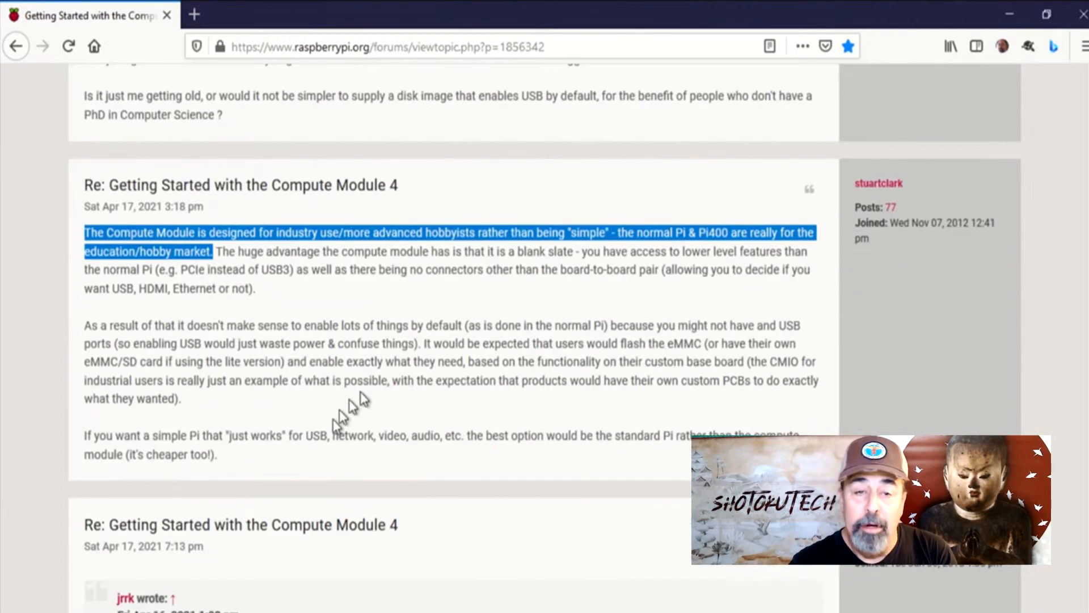
{"action": "scroll", "scroll_direction": "down", "scroll_amount": 3}
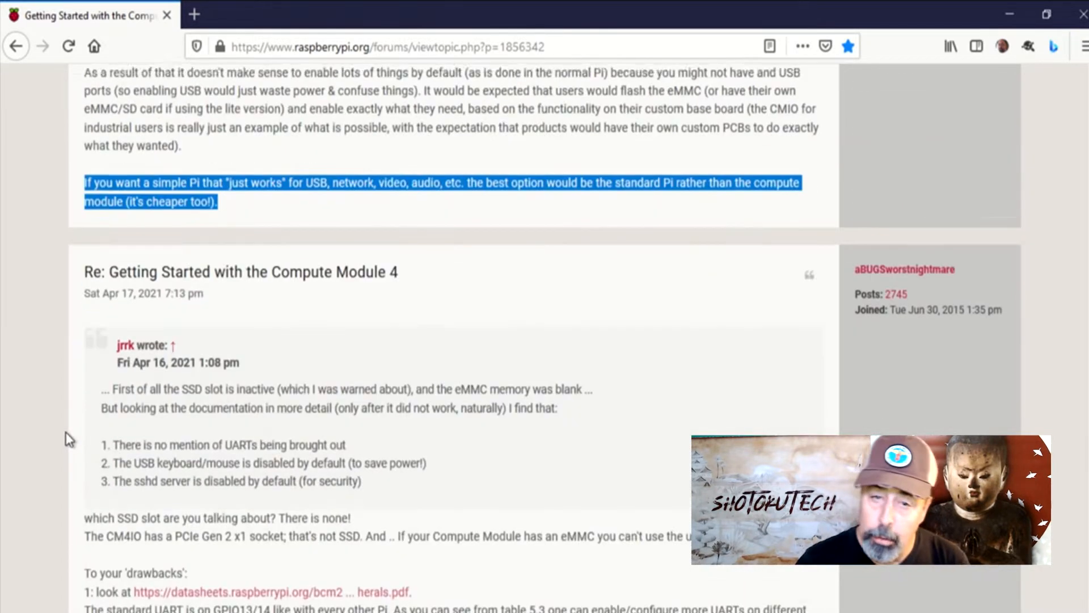
{"action": "scroll", "scroll_direction": "down", "scroll_amount": 3}
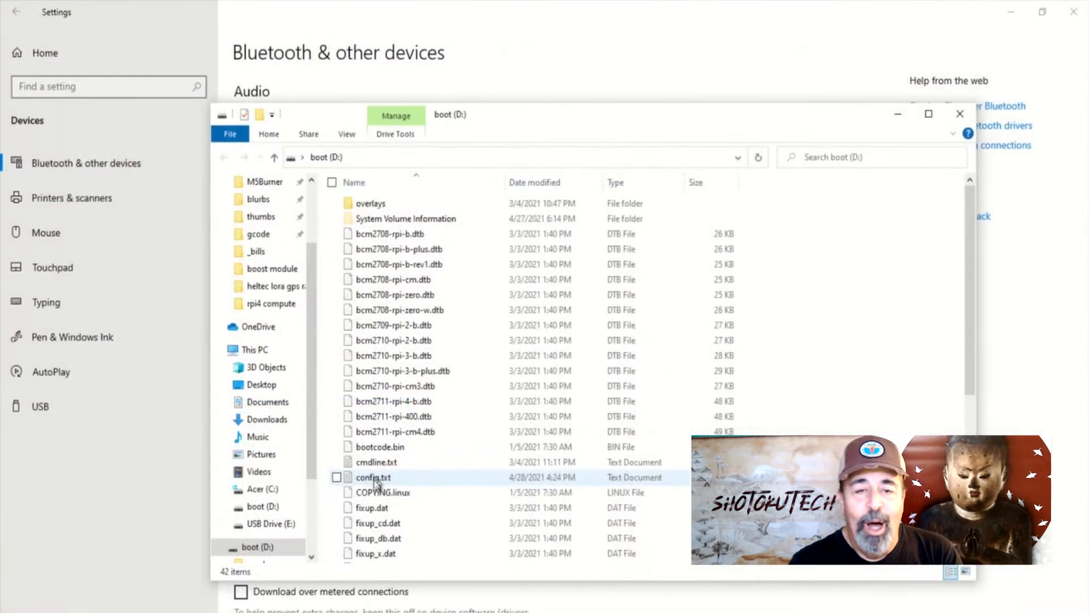
Step: Open config.txt from the boot (D:) drive in Notepad and view the Jeff Geerling USB overlays article
{"action": "double_click", "coordinate": [373, 477]}
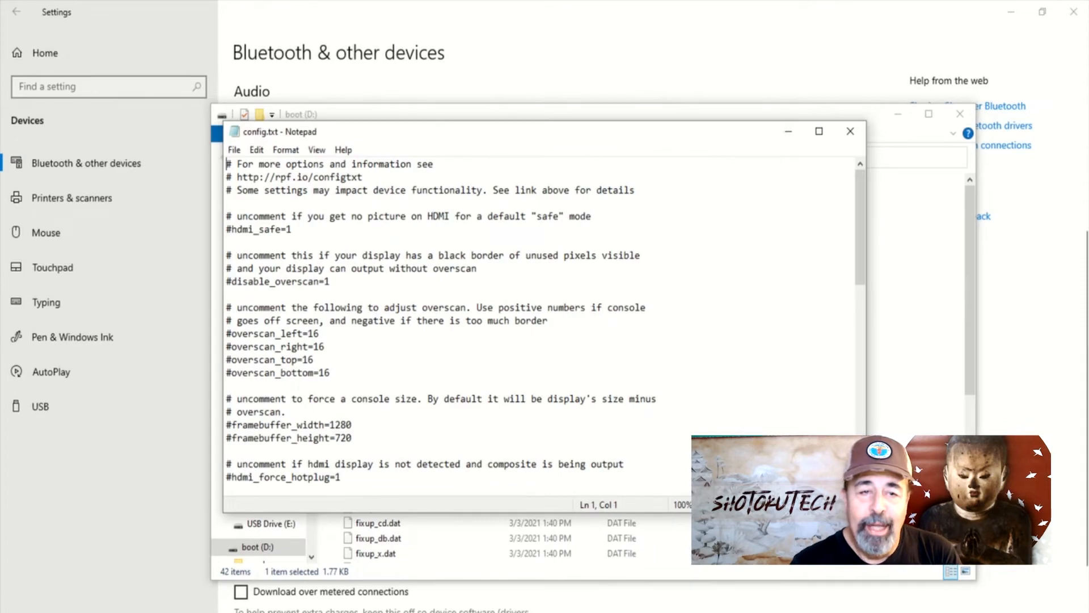
{"action": "left_click", "coordinate": [534, 12]}
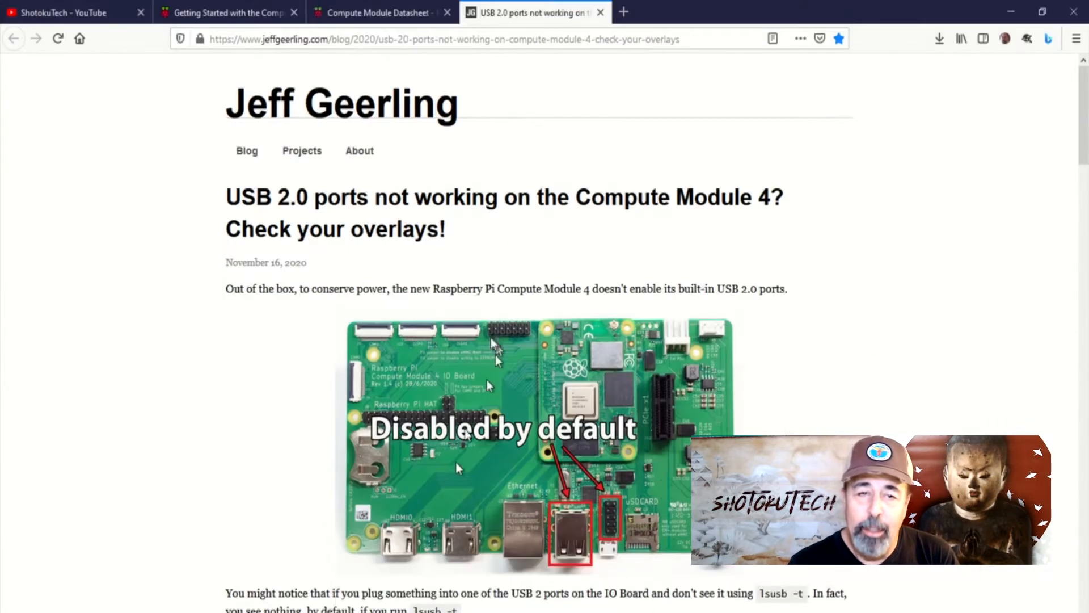
{"action": "scroll", "scroll_direction": "down", "scroll_amount": 3}
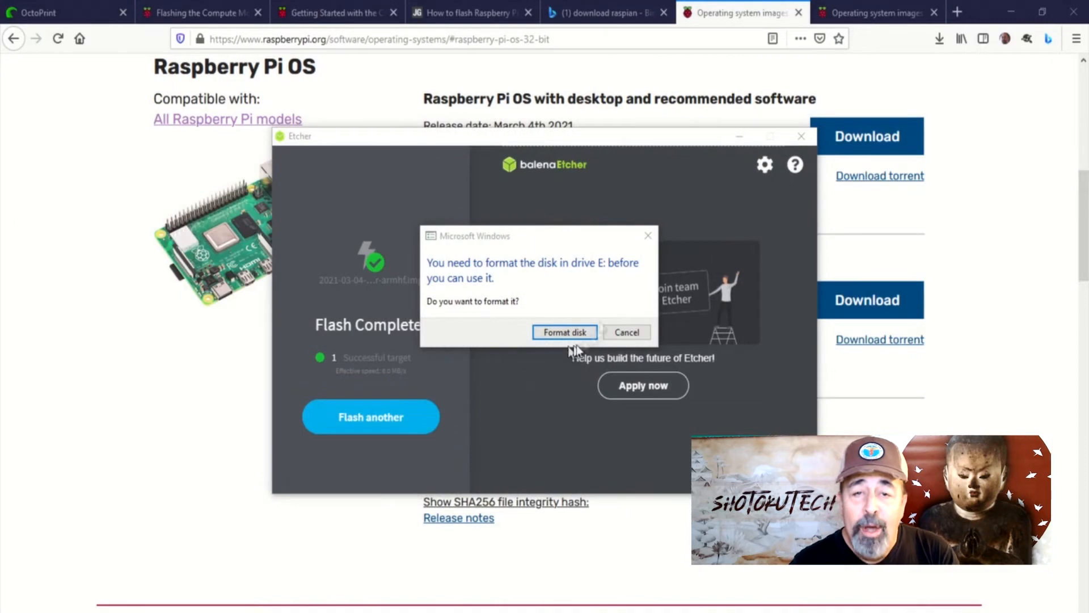
Step: Cancel Windows' request to format the freshly flashed drive
{"action": "left_click", "coordinate": [627, 333]}
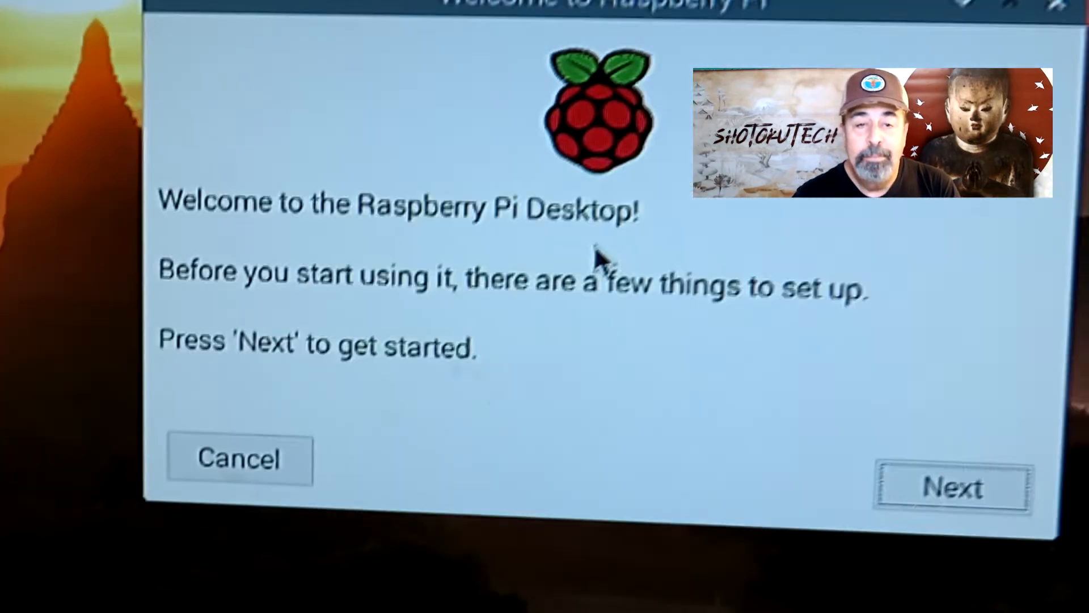
Step: Cancel the Welcome to Raspberry Pi wizard and launch Thonny Python IDE from the Programming menu
{"action": "left_click", "coordinate": [240, 459]}
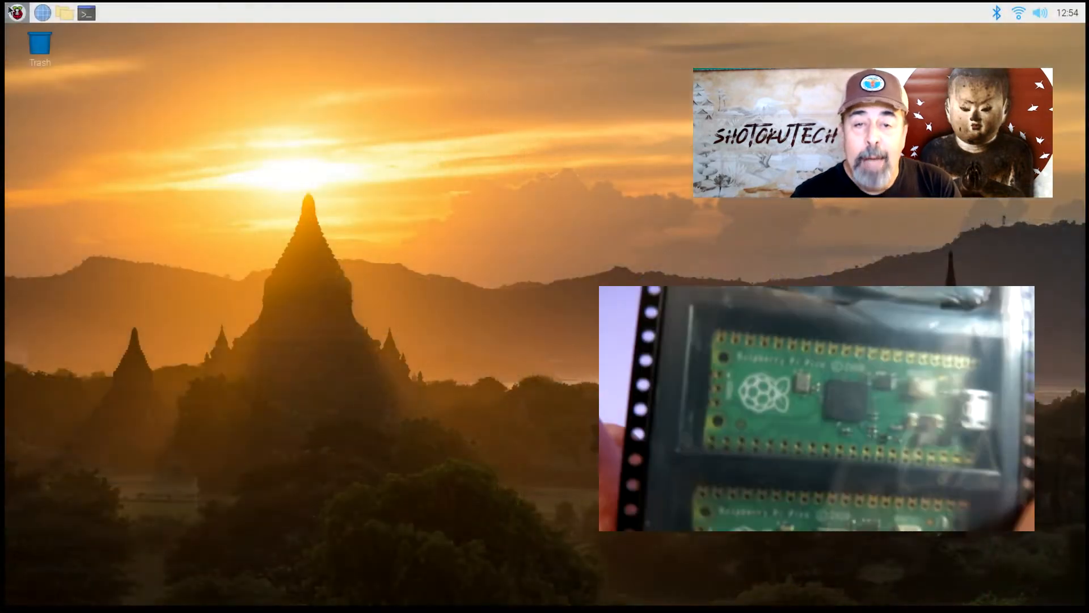
{"action": "left_click", "coordinate": [15, 12]}
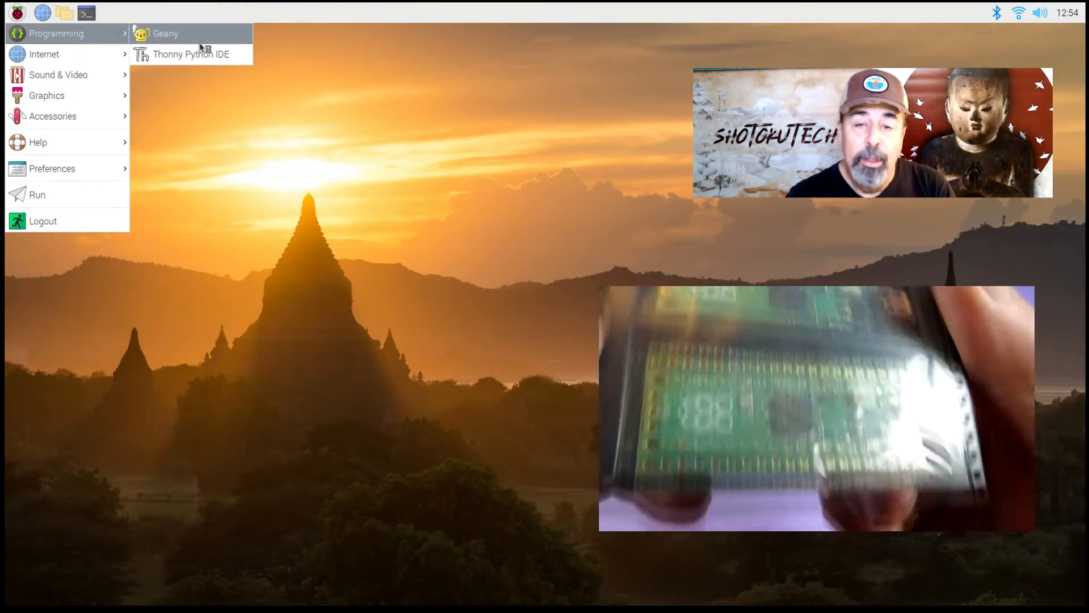
{"action": "left_click", "coordinate": [202, 68]}
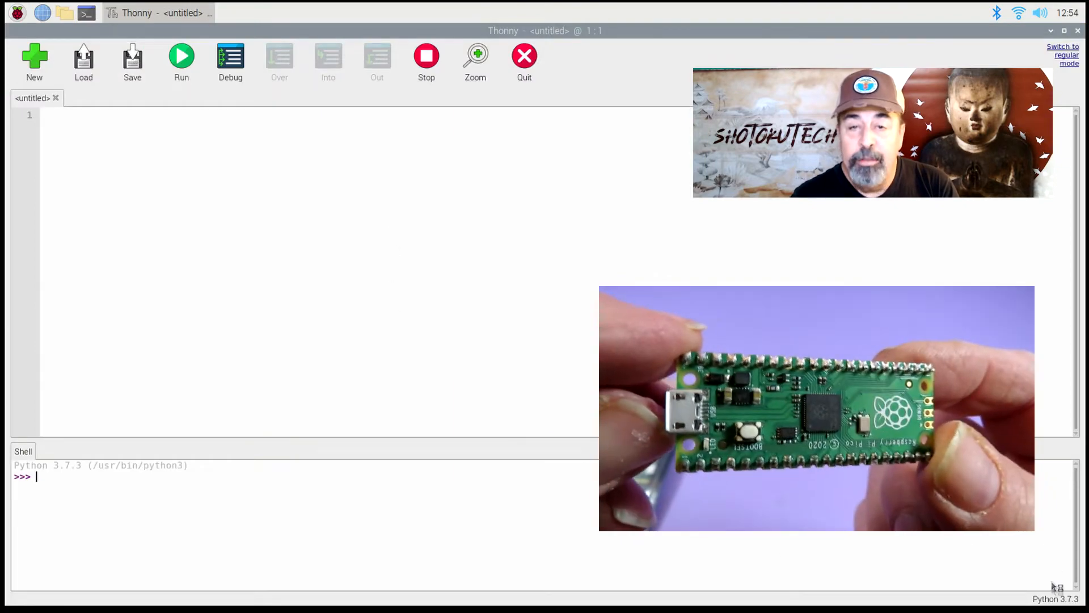
Step: Switch Thonny's interpreter to MicroPython (Raspberry Pi Pico) via Configure interpreter and confirm
{"action": "left_click", "coordinate": [1057, 598]}
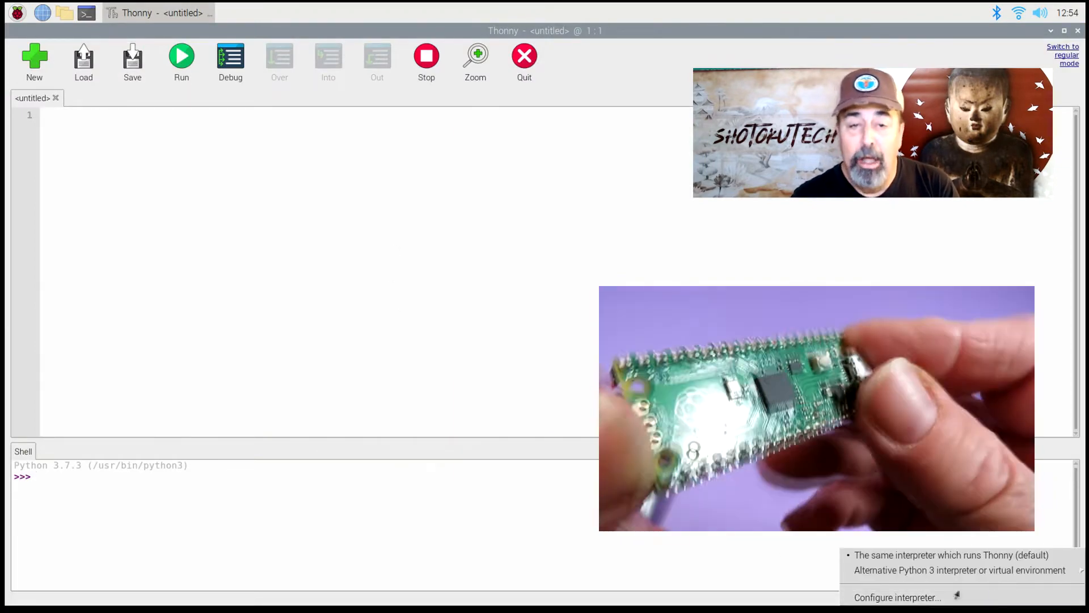
{"action": "left_click", "coordinate": [897, 598]}
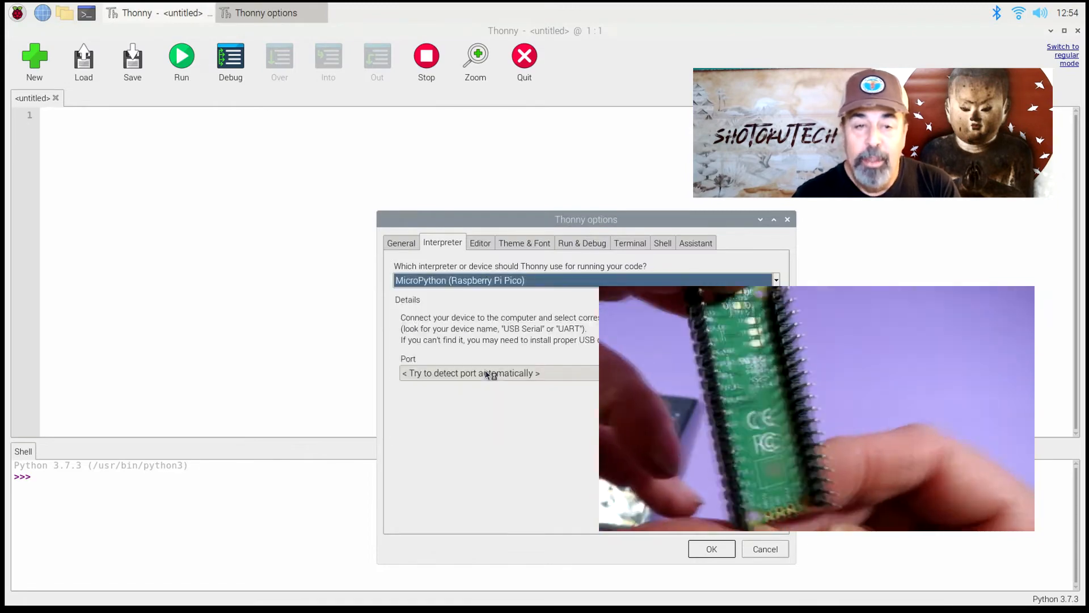
{"action": "left_click", "coordinate": [710, 549]}
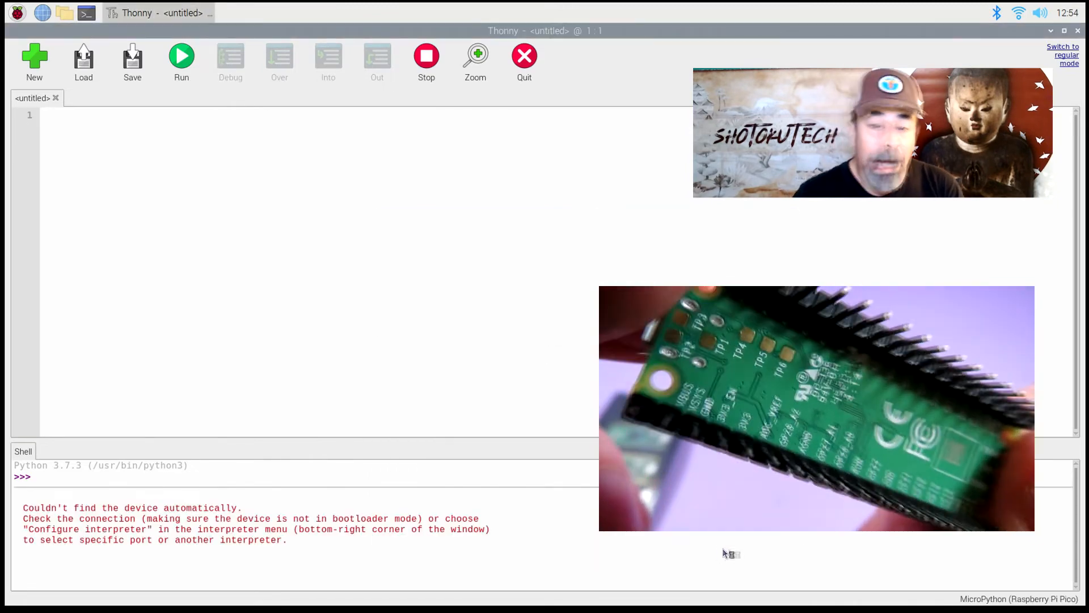